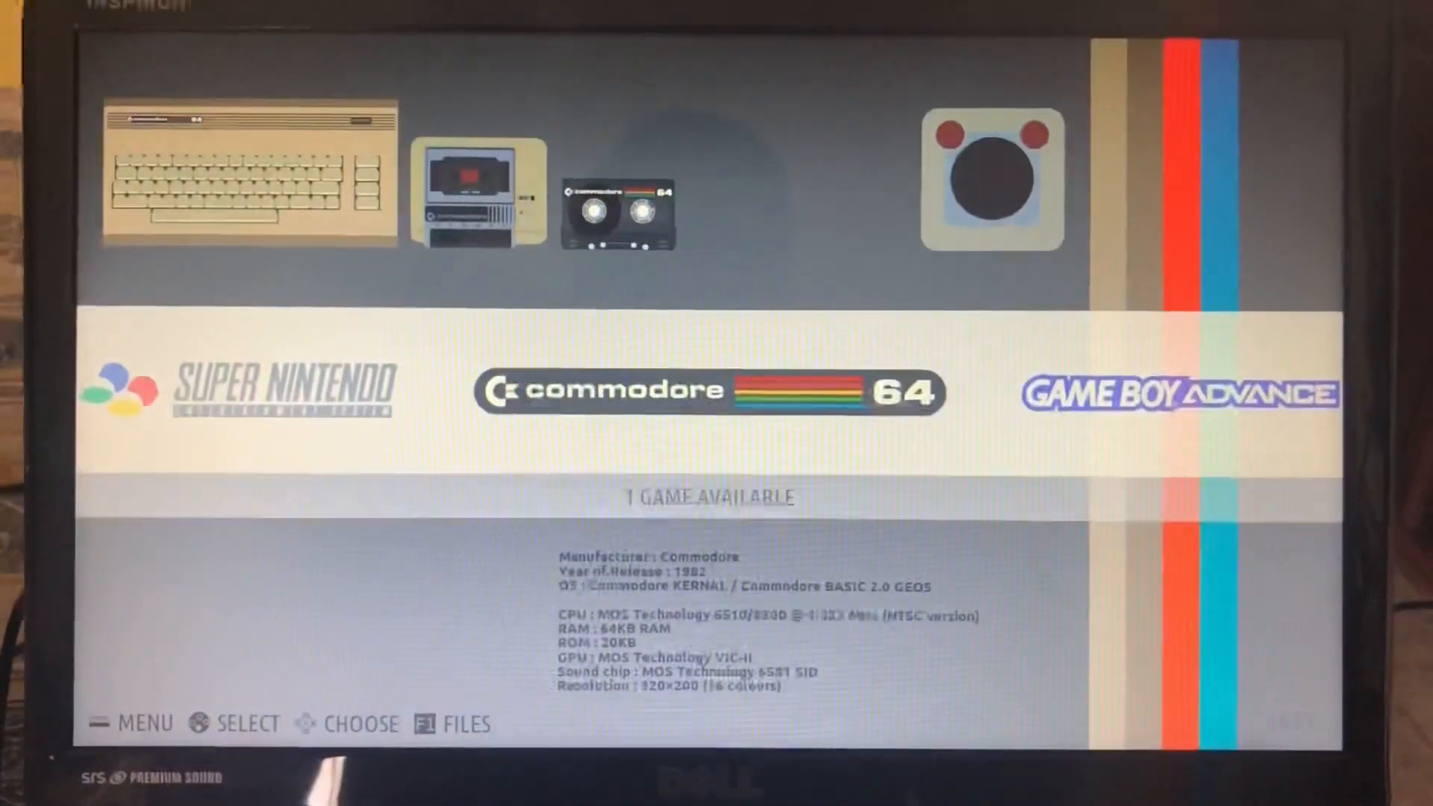
Search Google for 'ubuntu' in Chrome and view the results page.
scroll(left, 3)
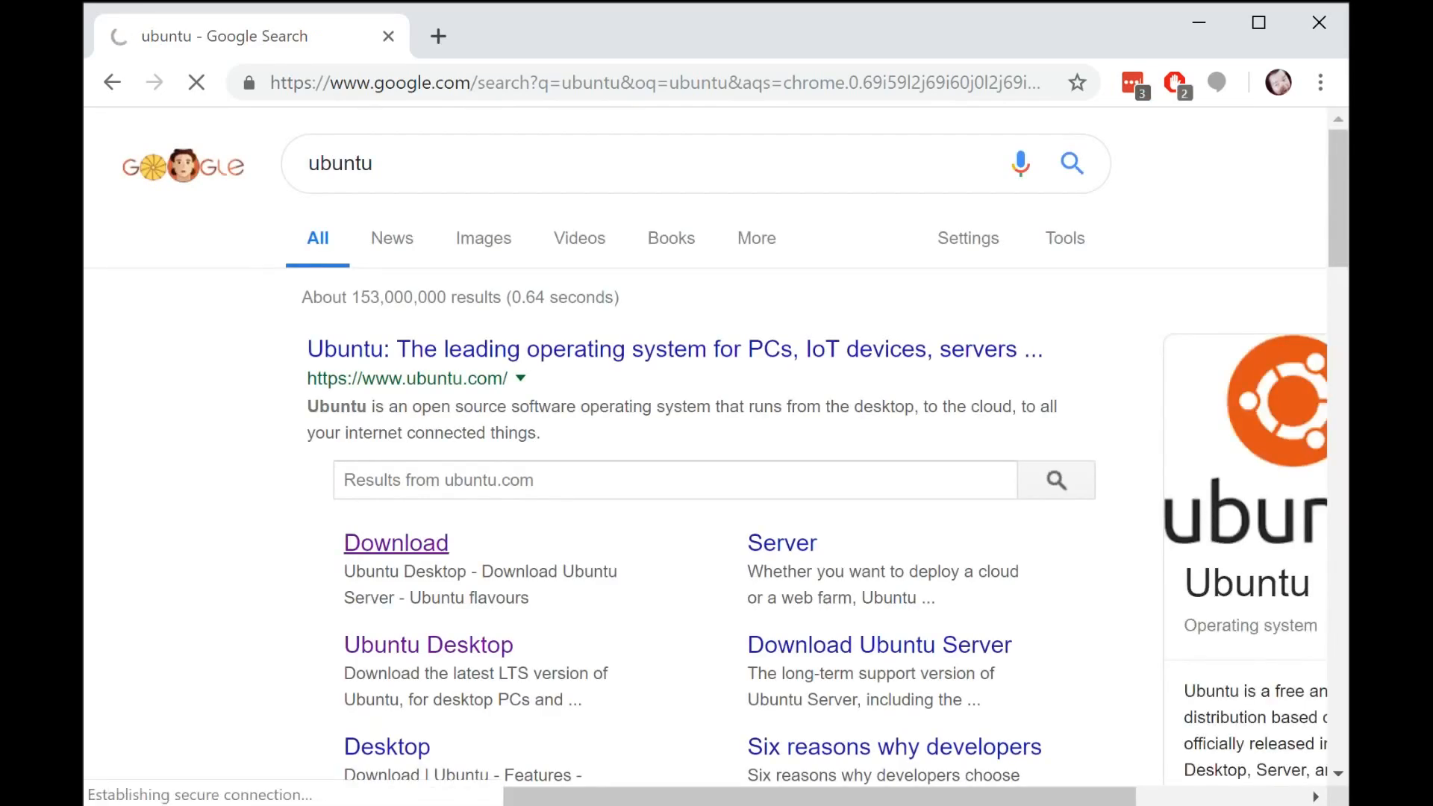
Start the Ubuntu Desktop 18.04.2 LTS download, then browse to the Rufus download section.
click(428, 645)
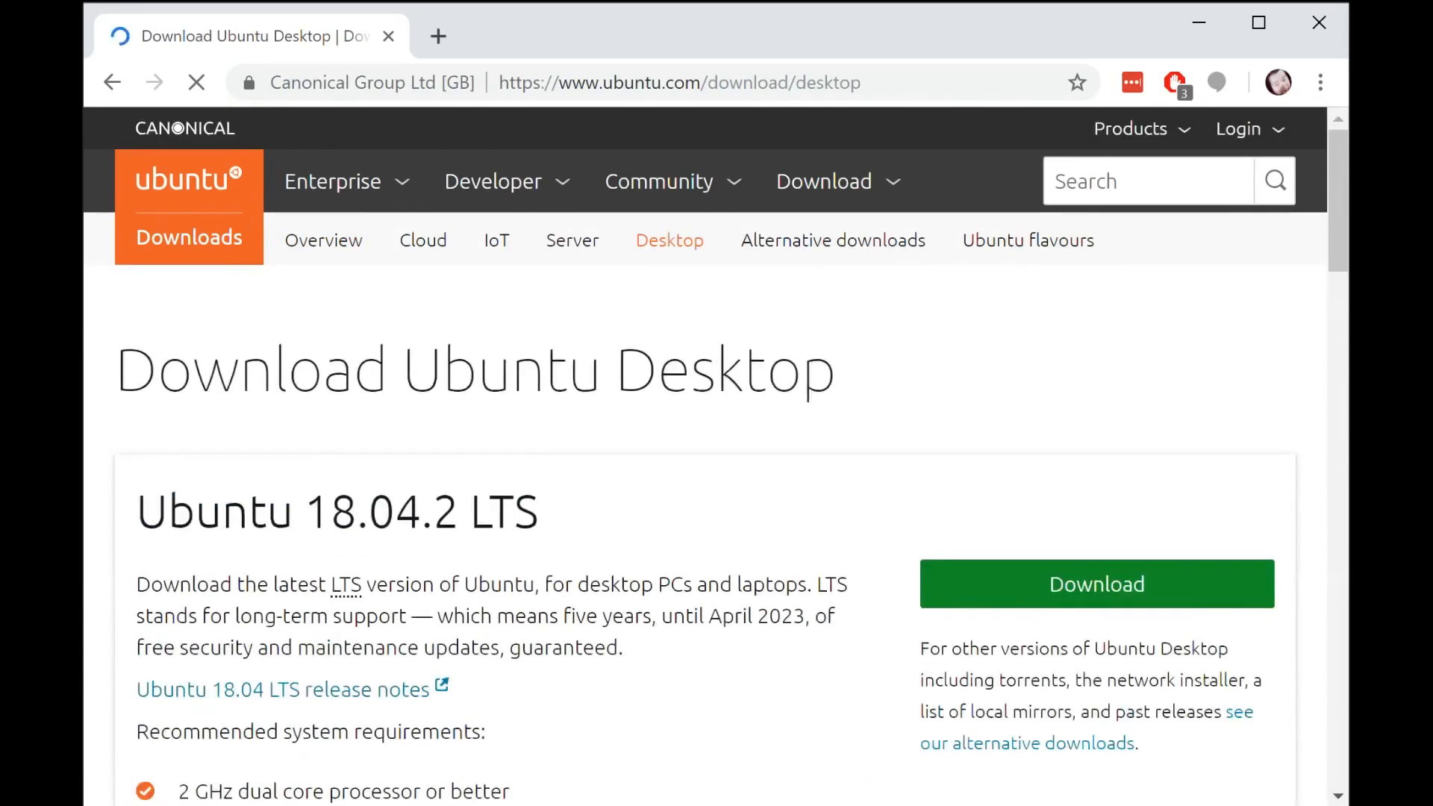
click(1094, 584)
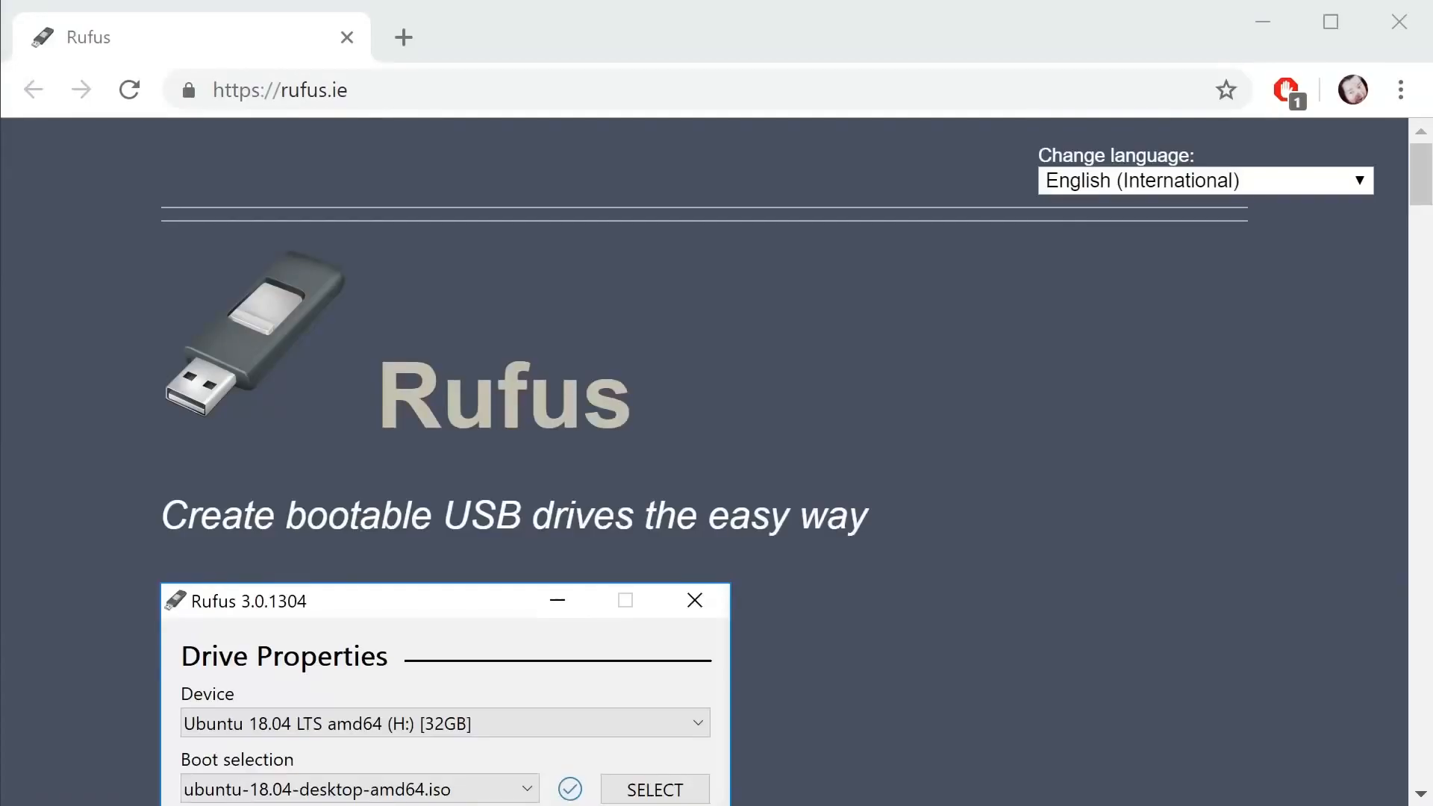
scroll(down, 3)
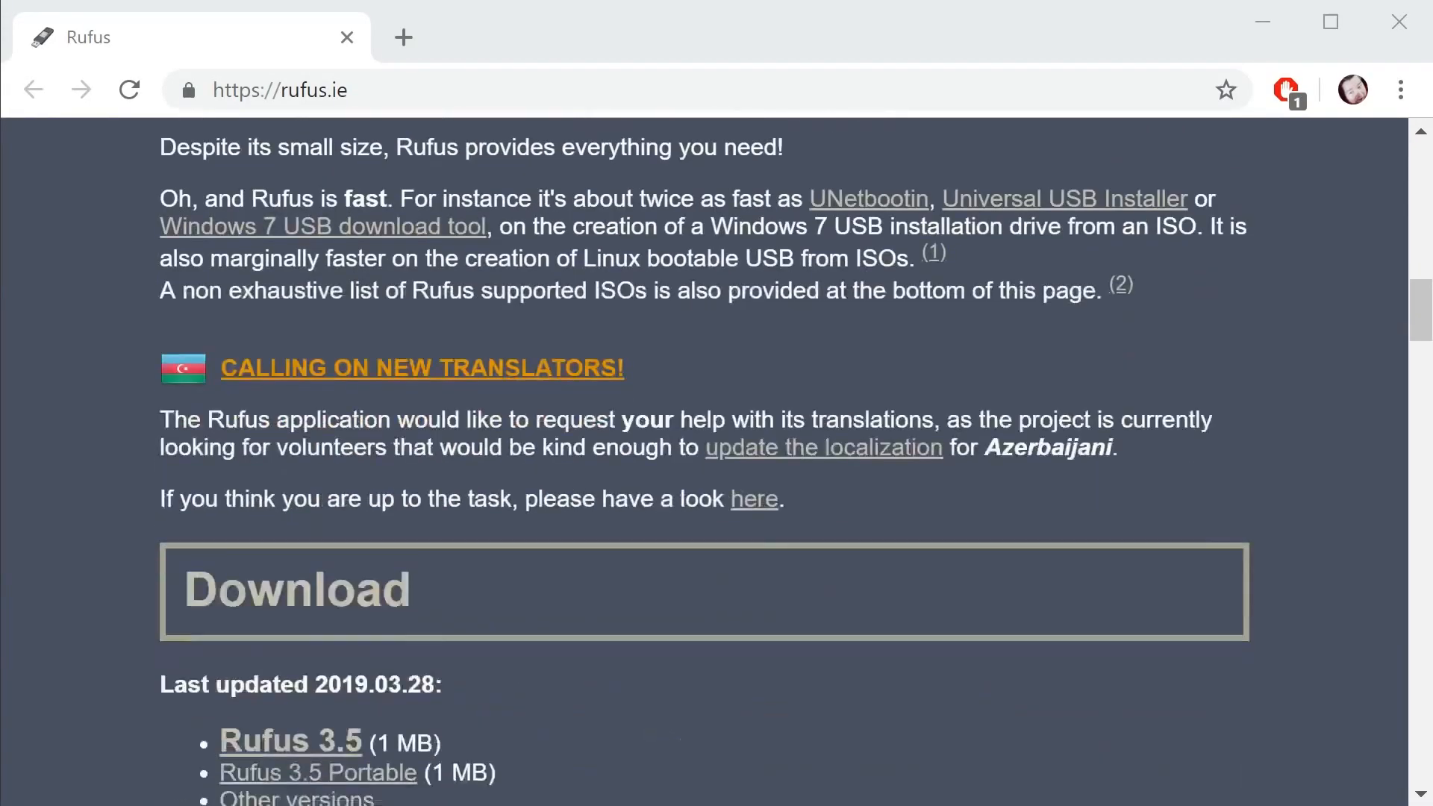
scroll(down, 3)
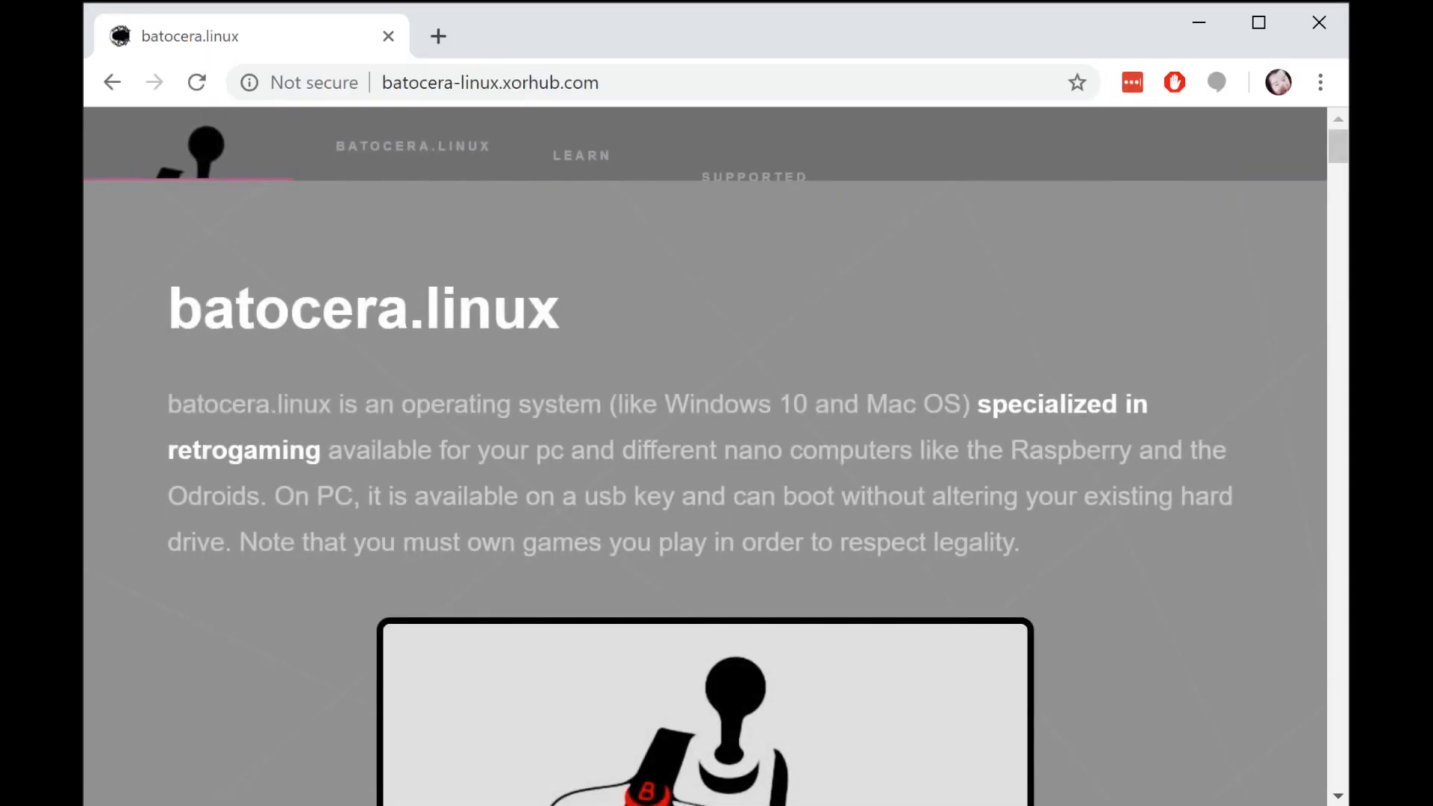
Download the batocera.linux 5.20 Standard Computer (x86 64 bits) image from the site's Download page.
scroll(down, 3)
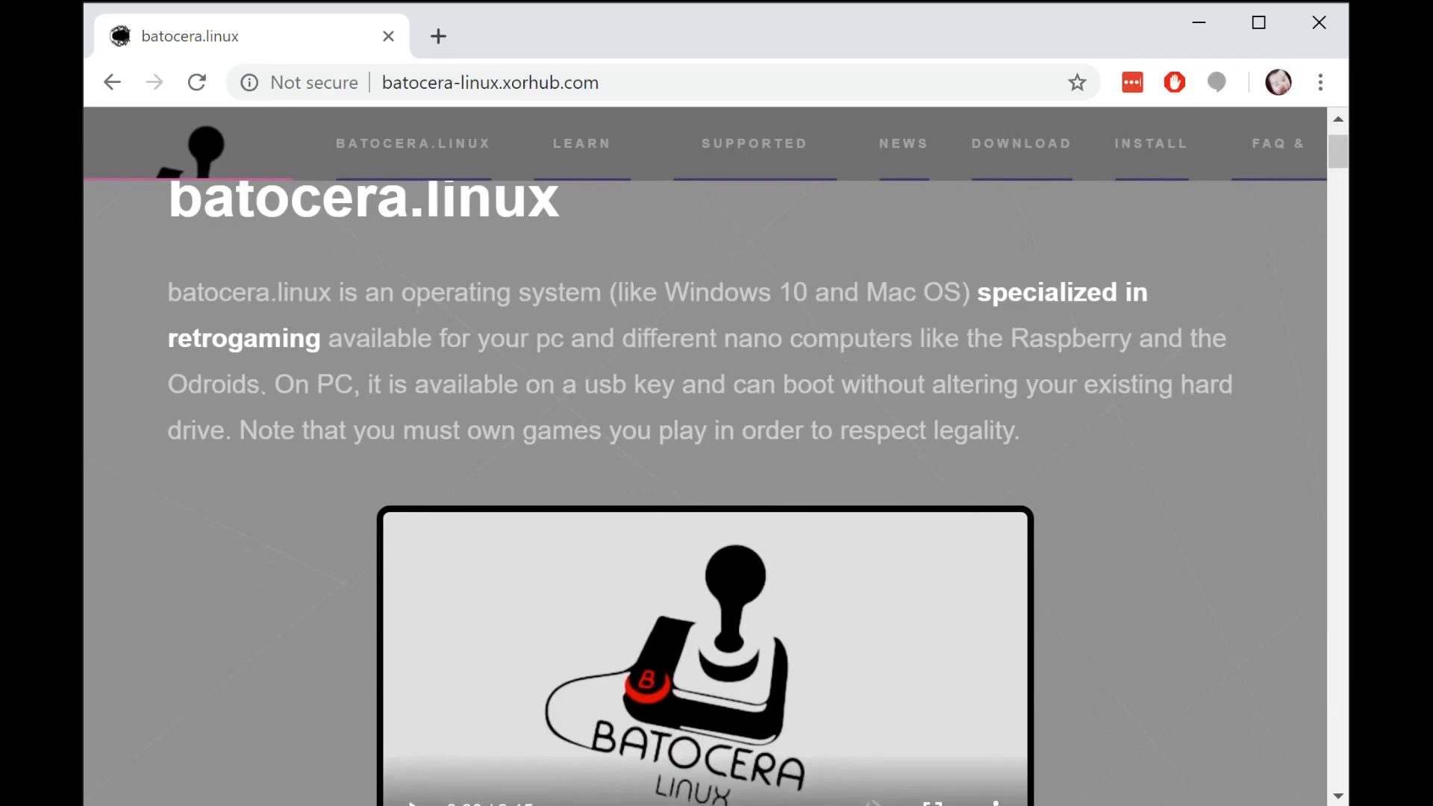
click(1019, 143)
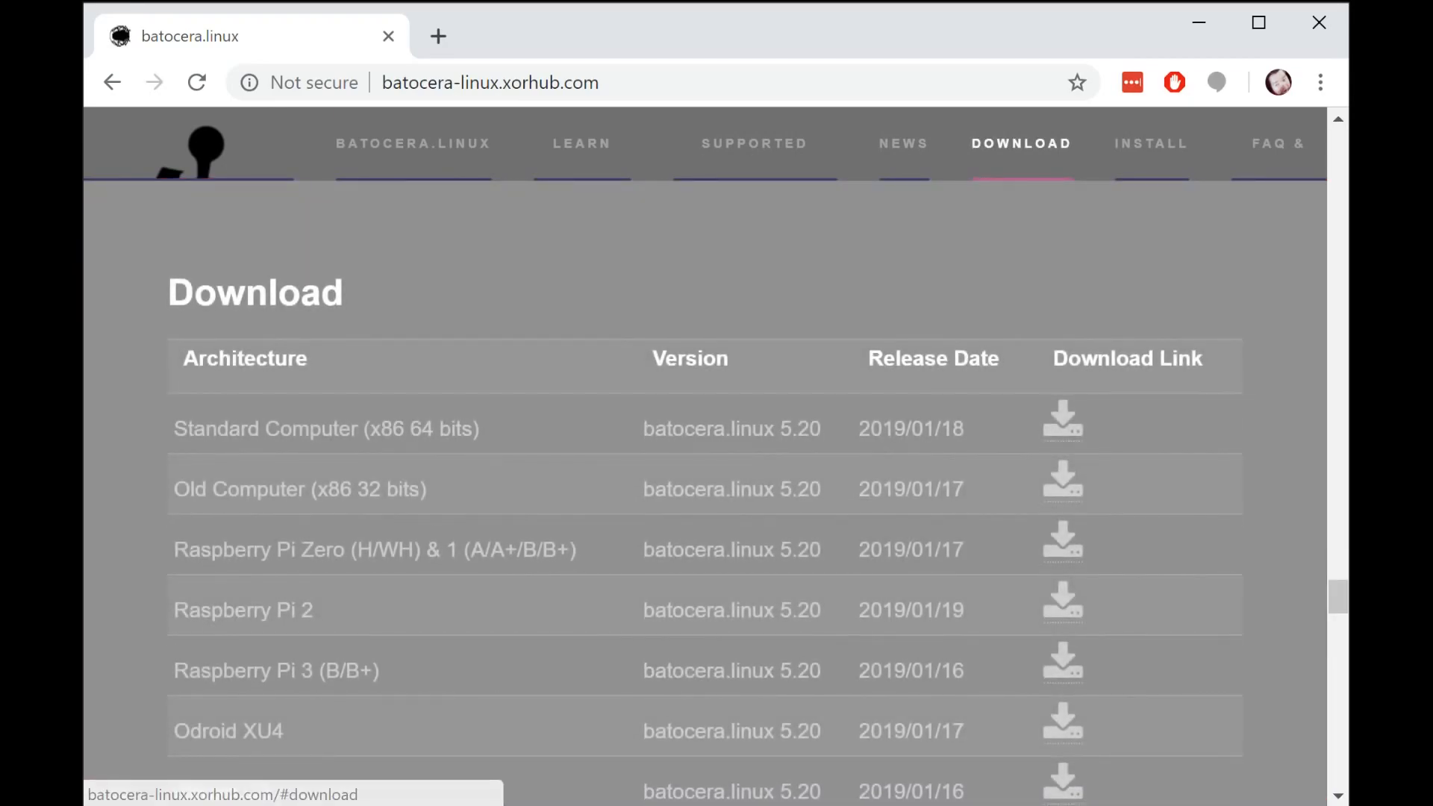
click(1062, 421)
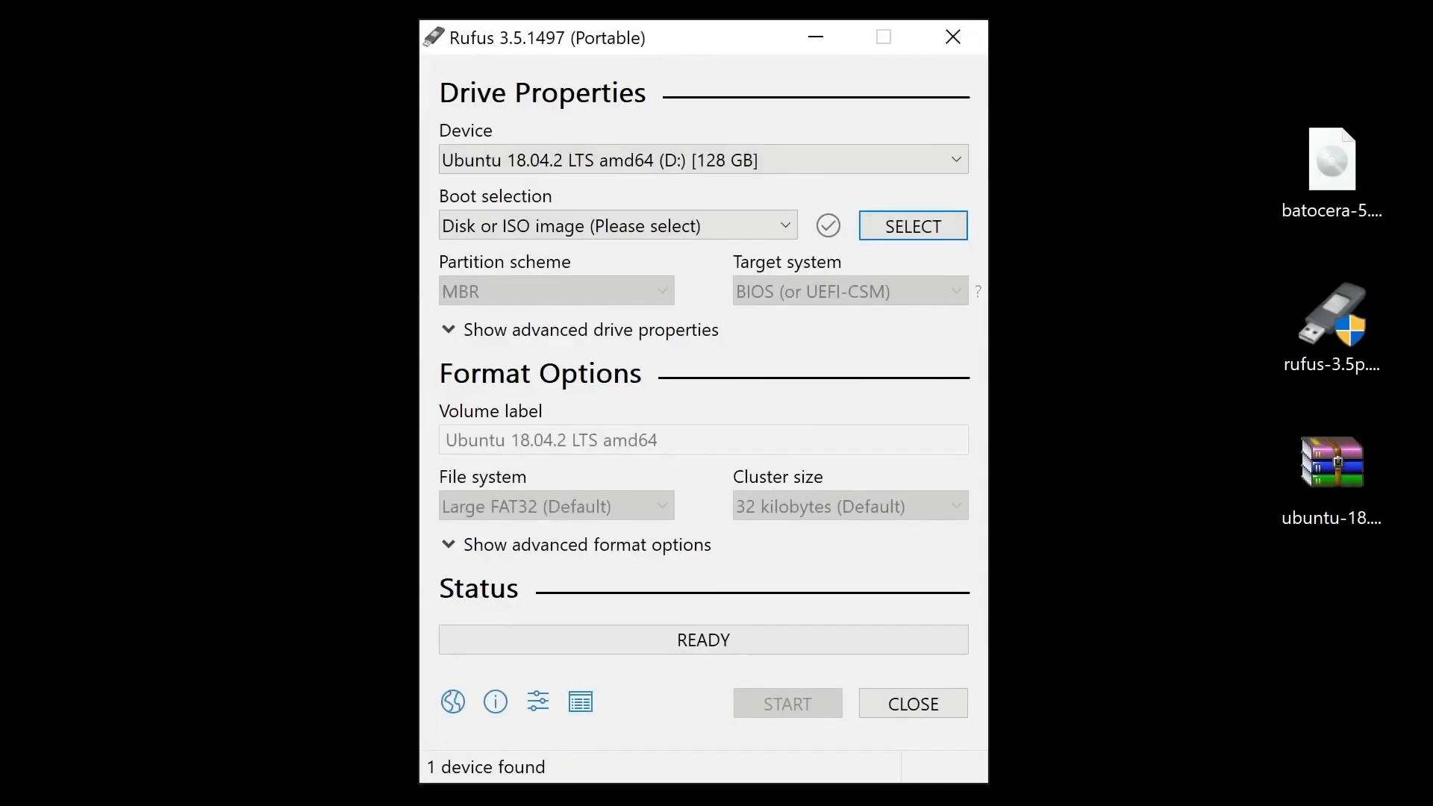
Write the Ubuntu 18.04.2 ISO to the 128 GB USB drive in ISO Image mode, erasing its data.
click(911, 226)
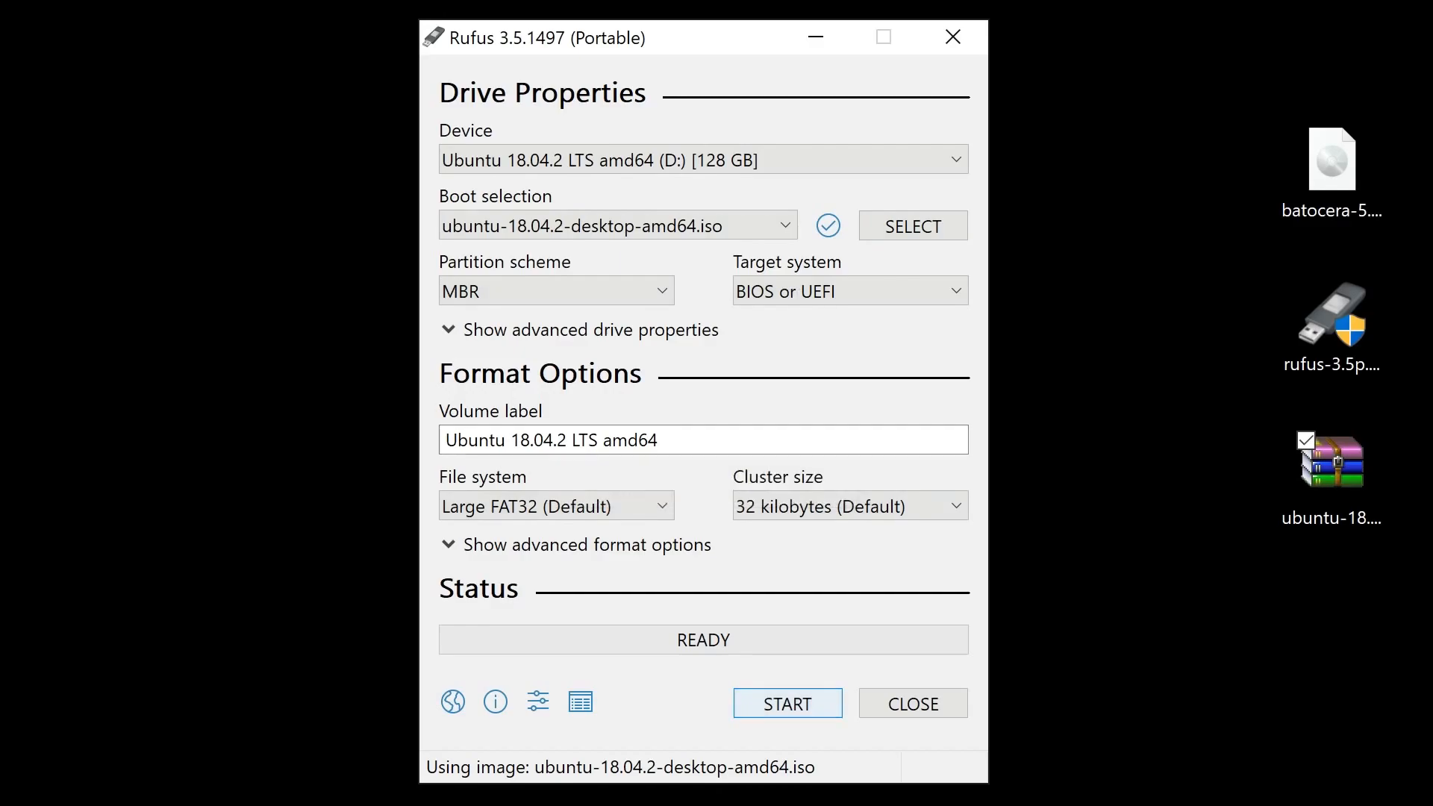
click(786, 704)
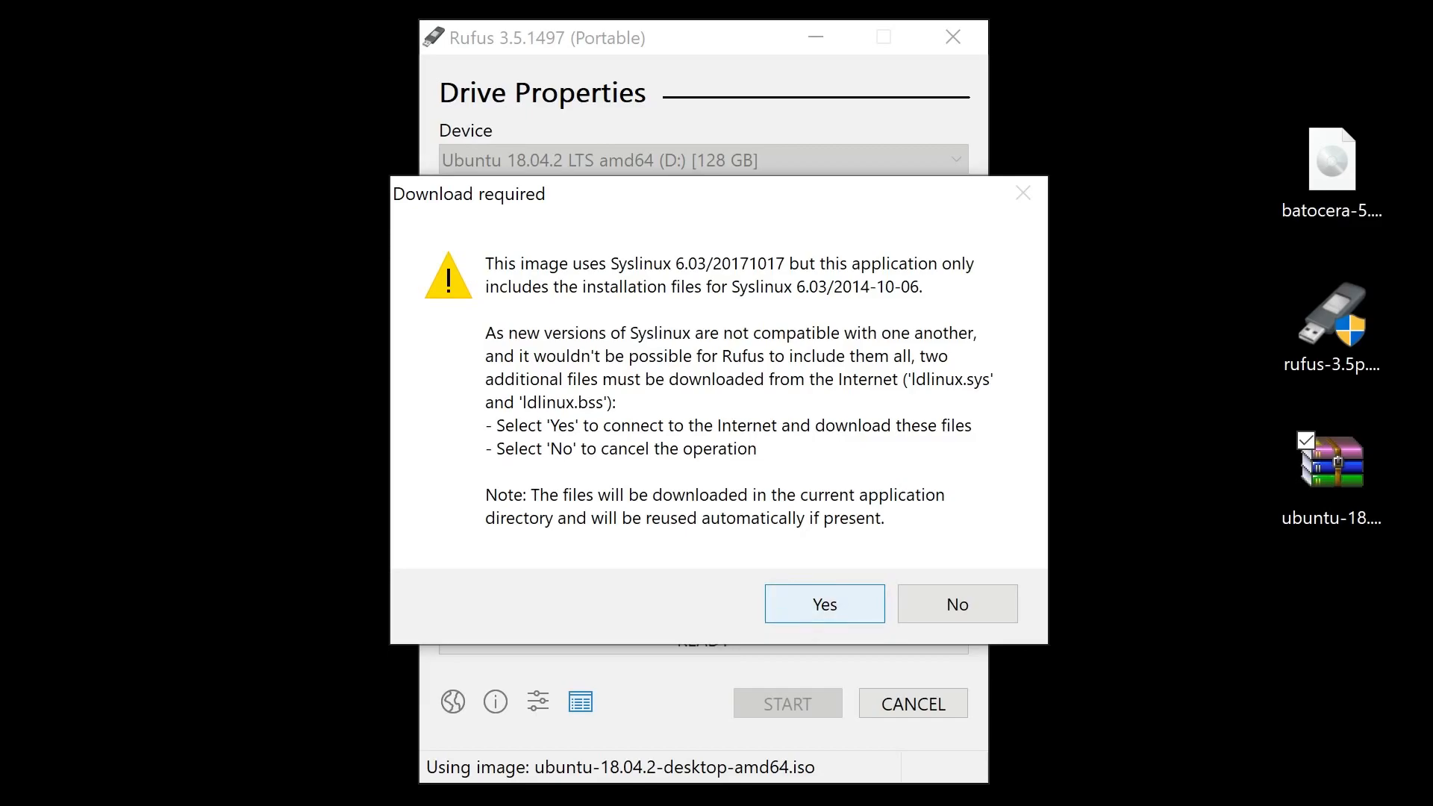
click(821, 604)
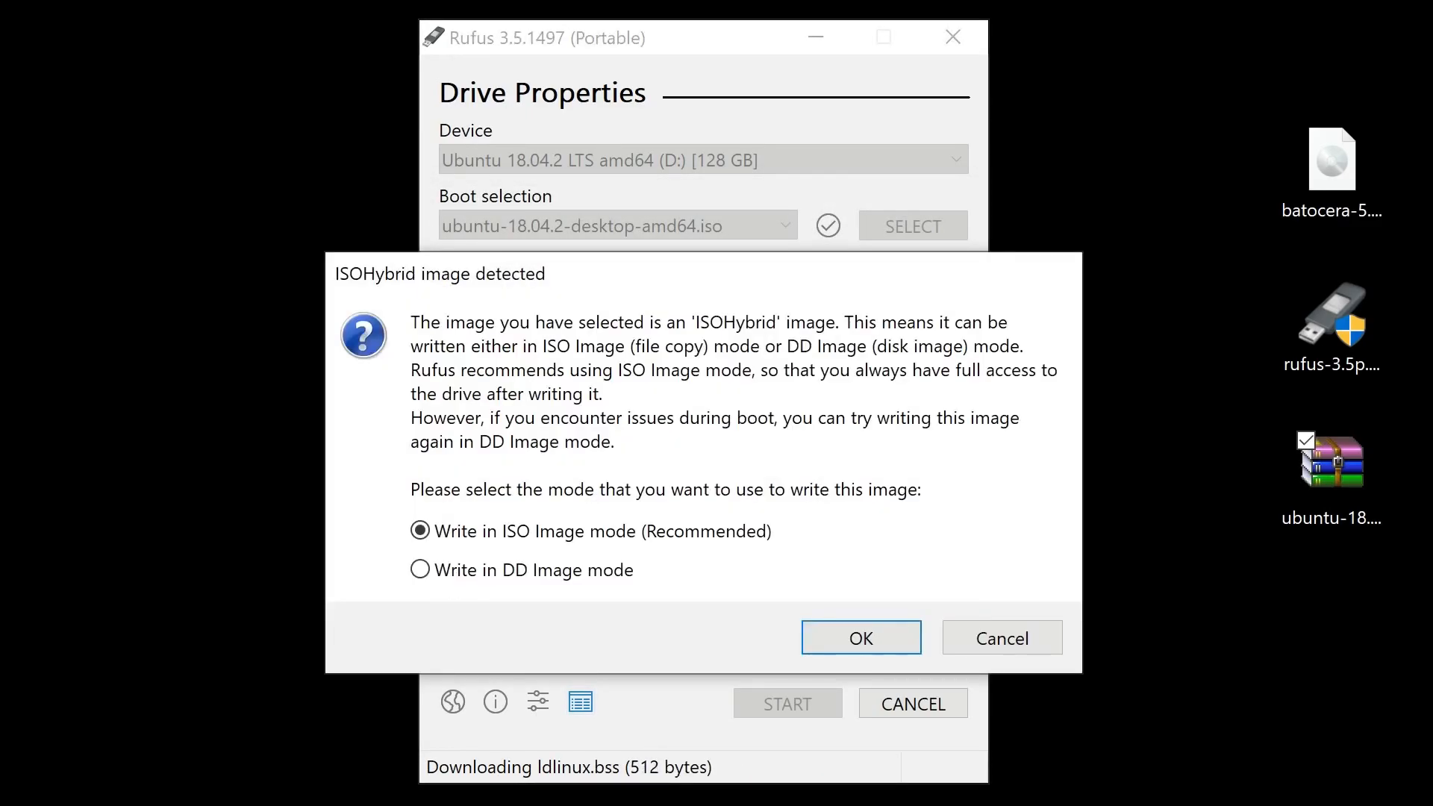
click(860, 637)
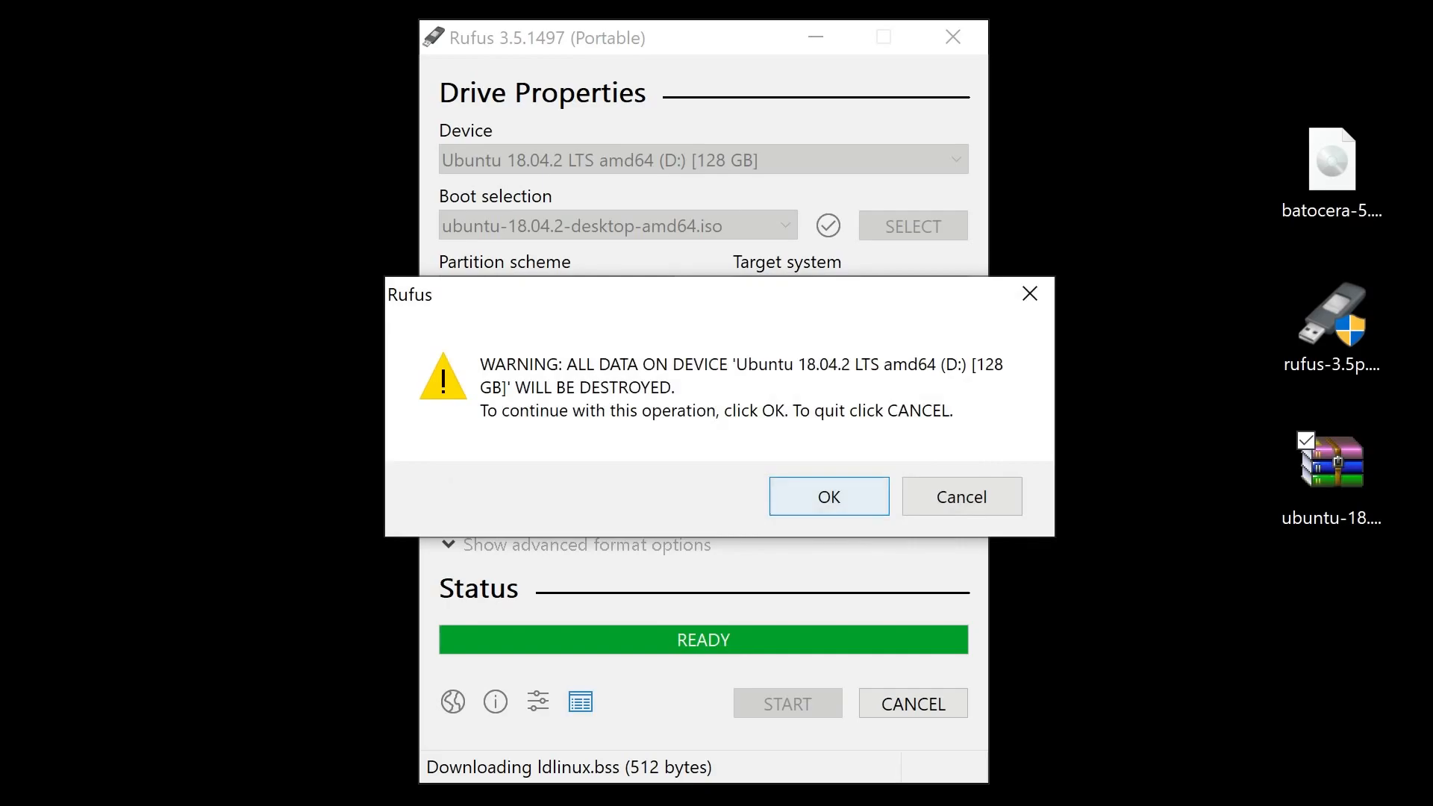
click(827, 496)
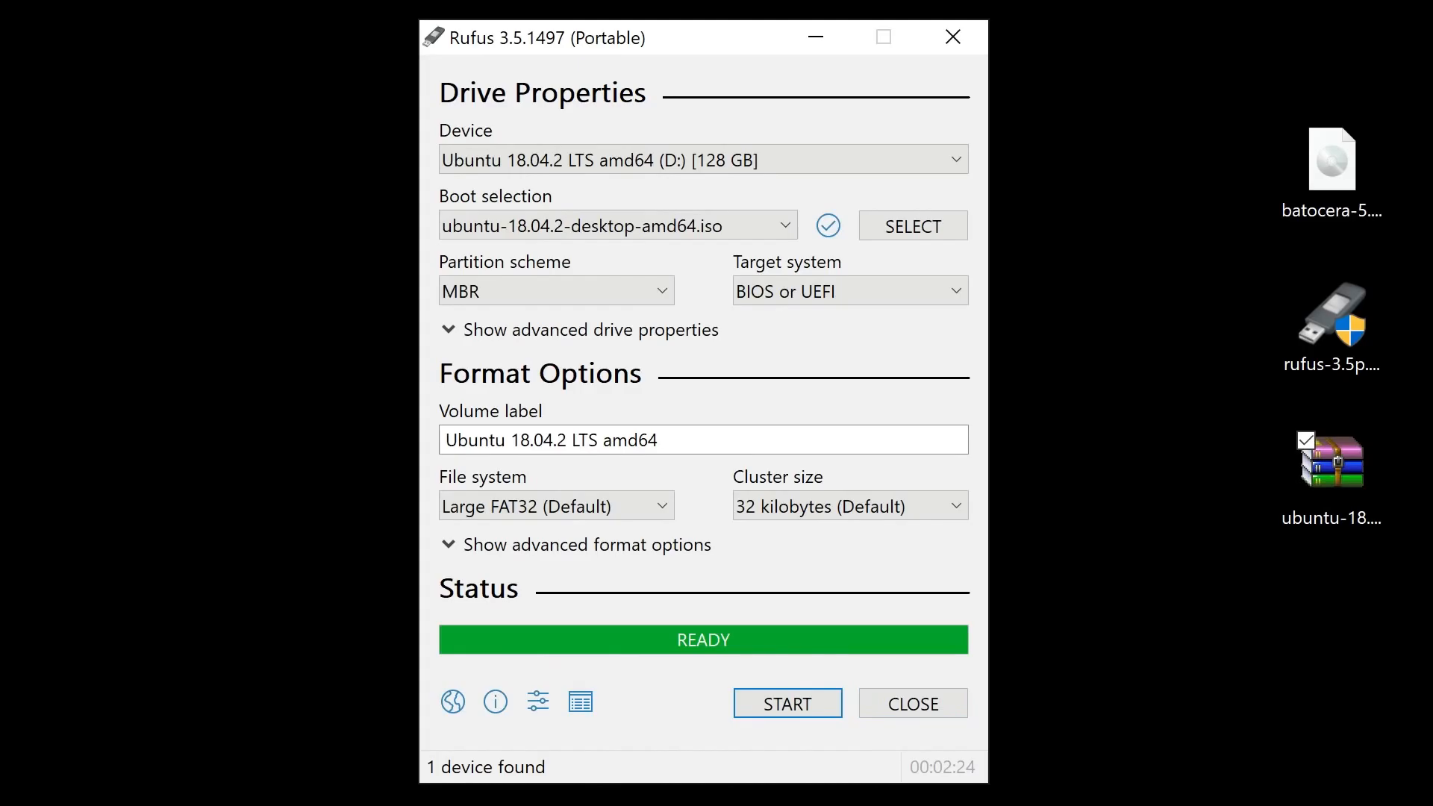
Close Rufus and begin extracting the batocera.linux 5.20 .img.gz archive.
click(910, 703)
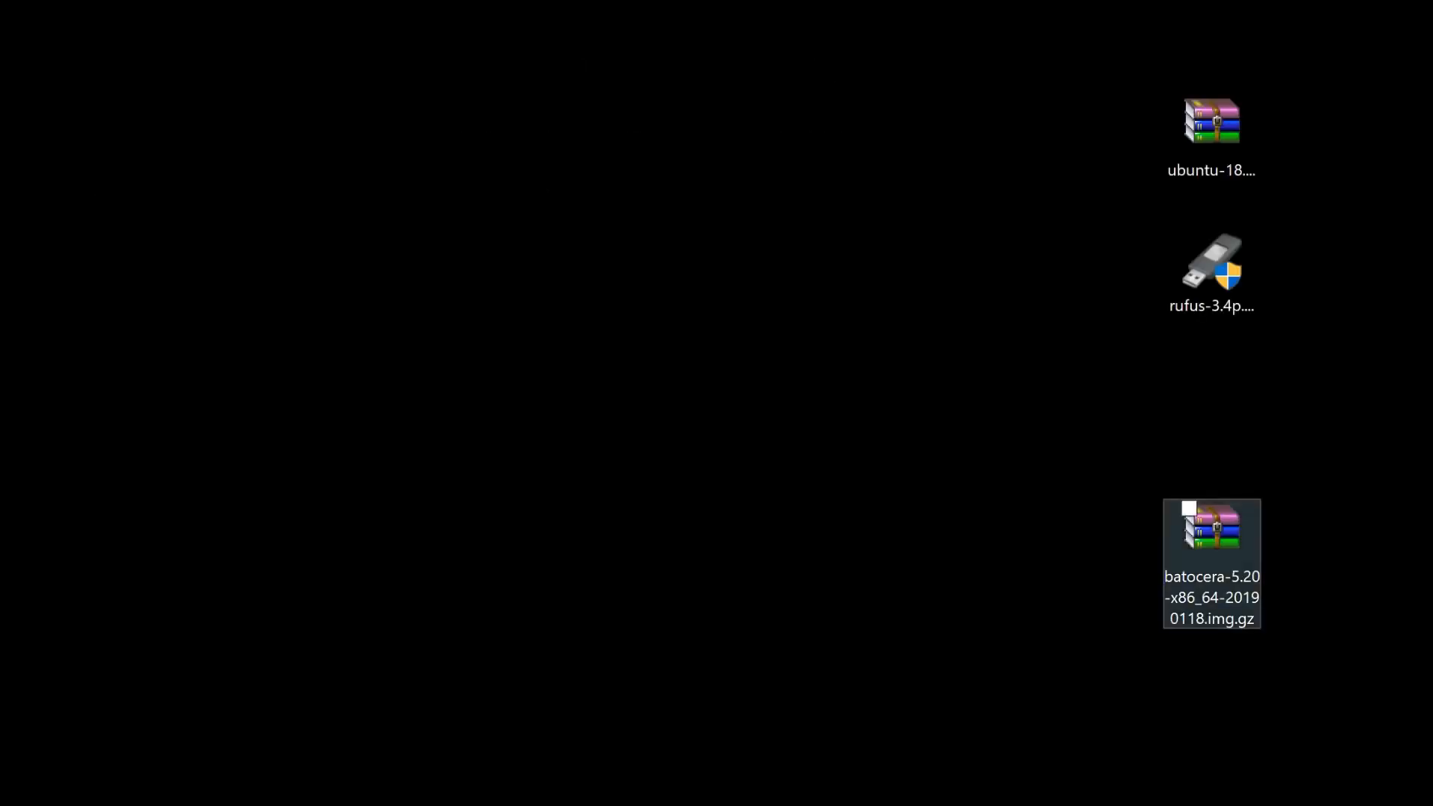
double_click(1211, 531)
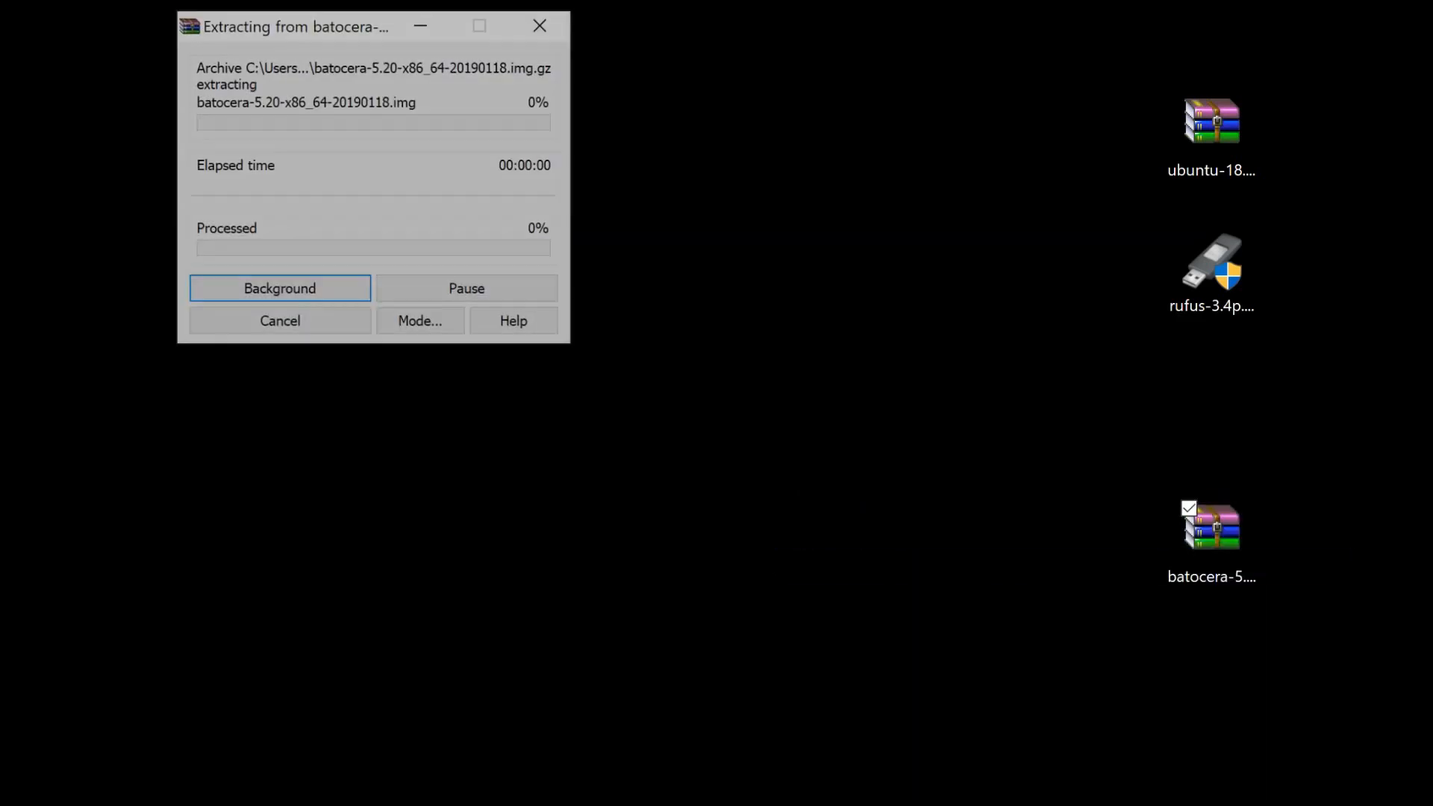